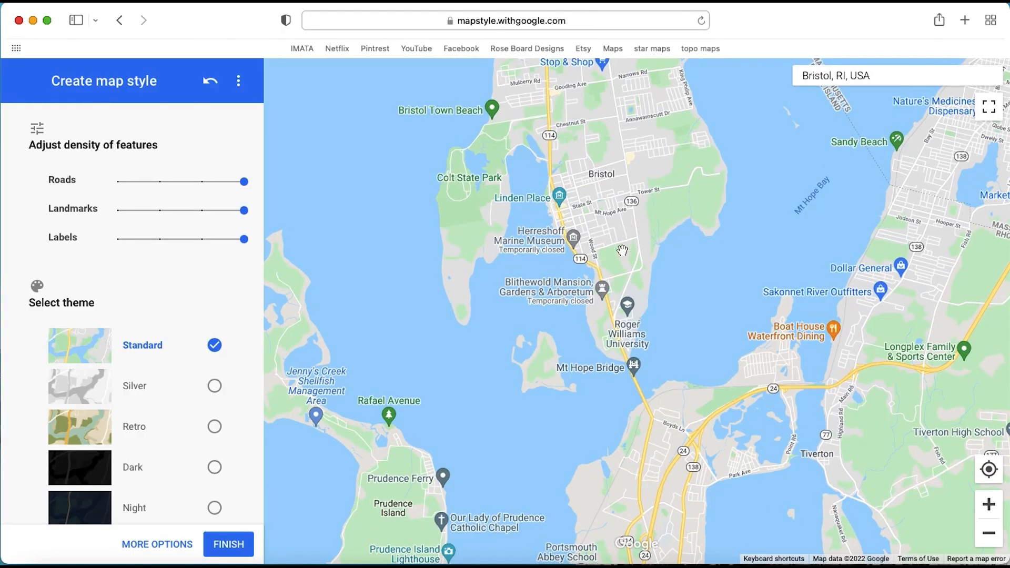
{"action": "mouse_move", "coordinate": [648, 352]}
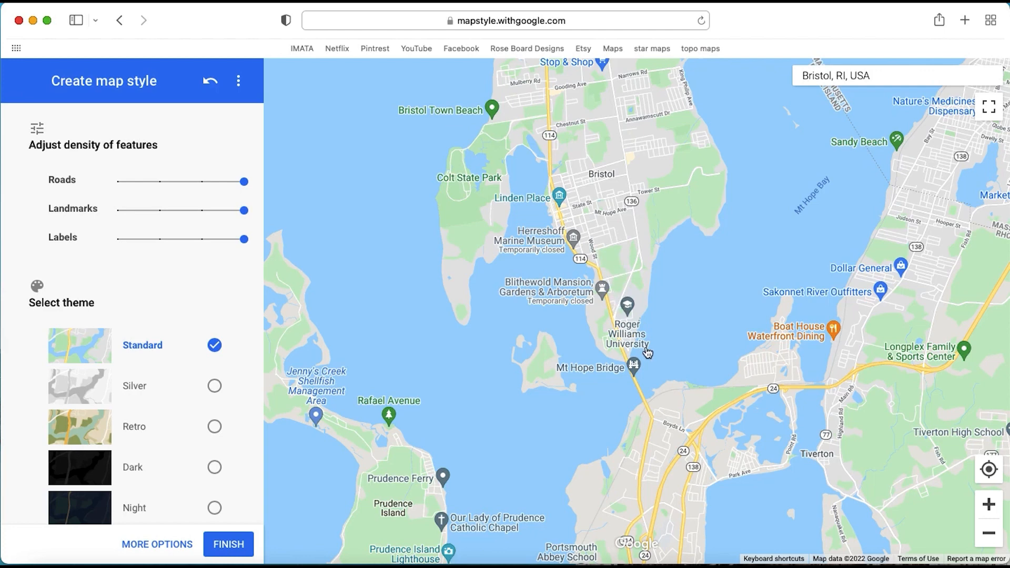
{"action": "mouse_move", "coordinate": [639, 394]}
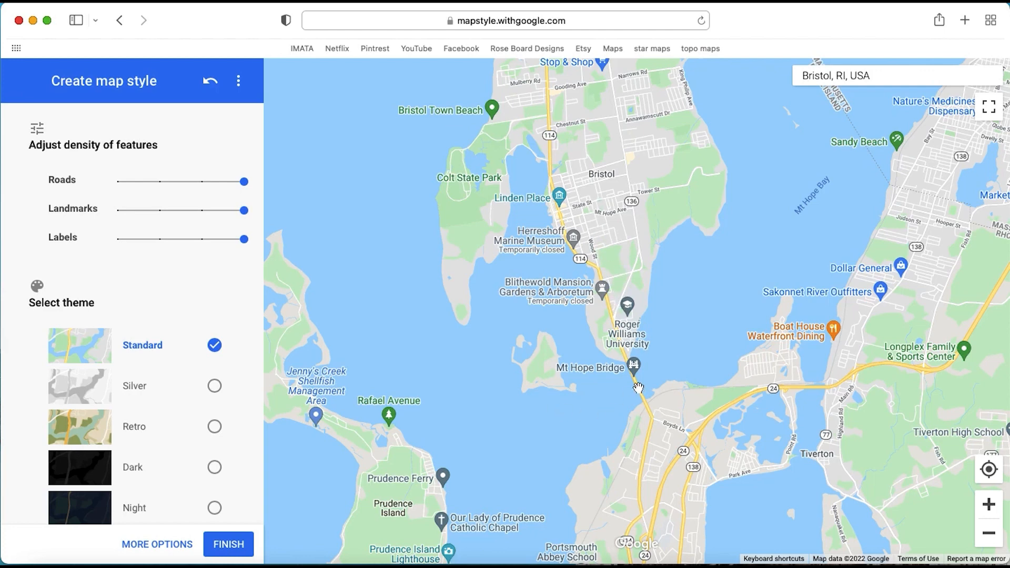